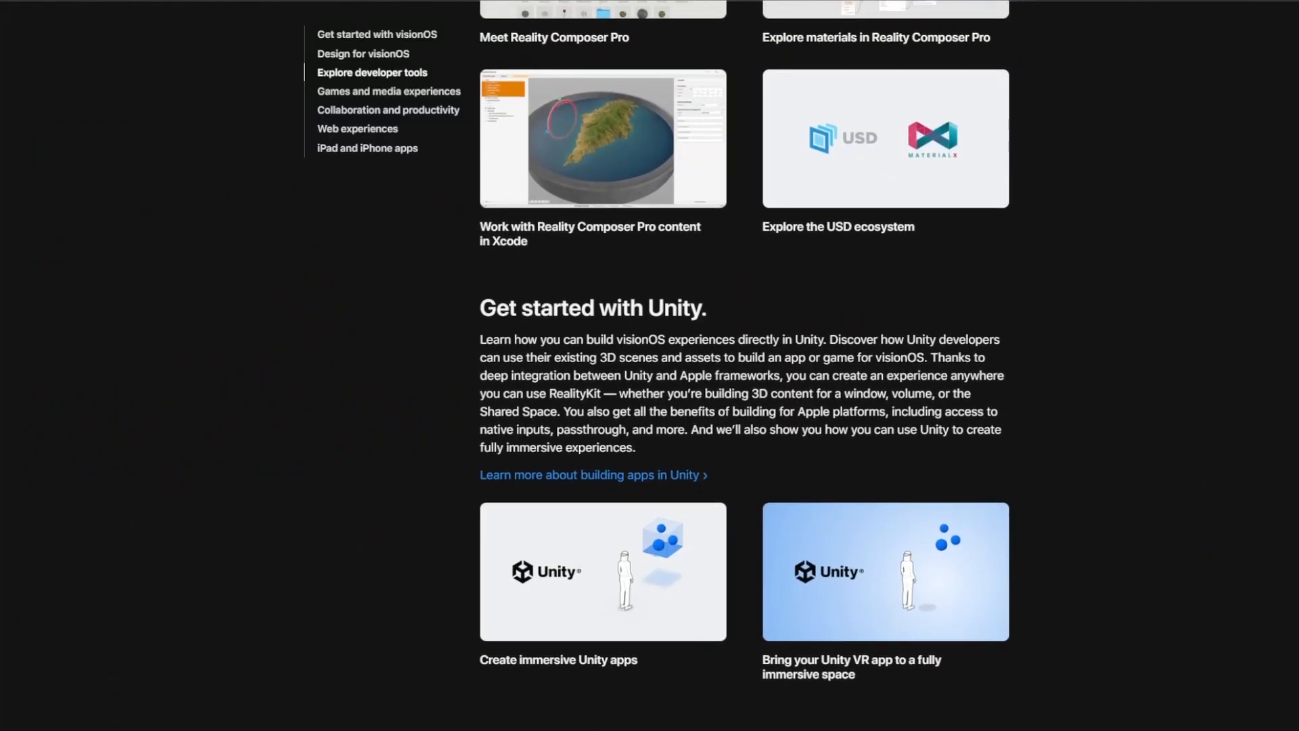
scroll(down, 3)
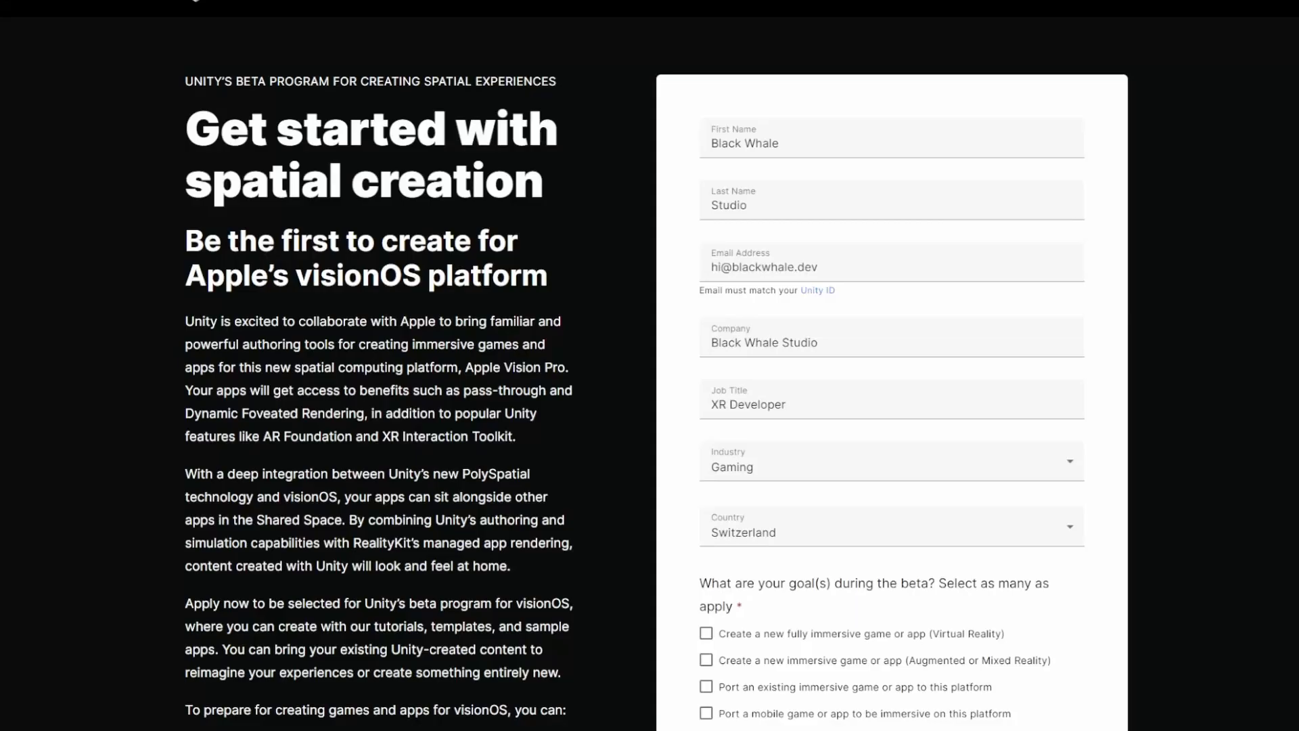
scroll(down, 3)
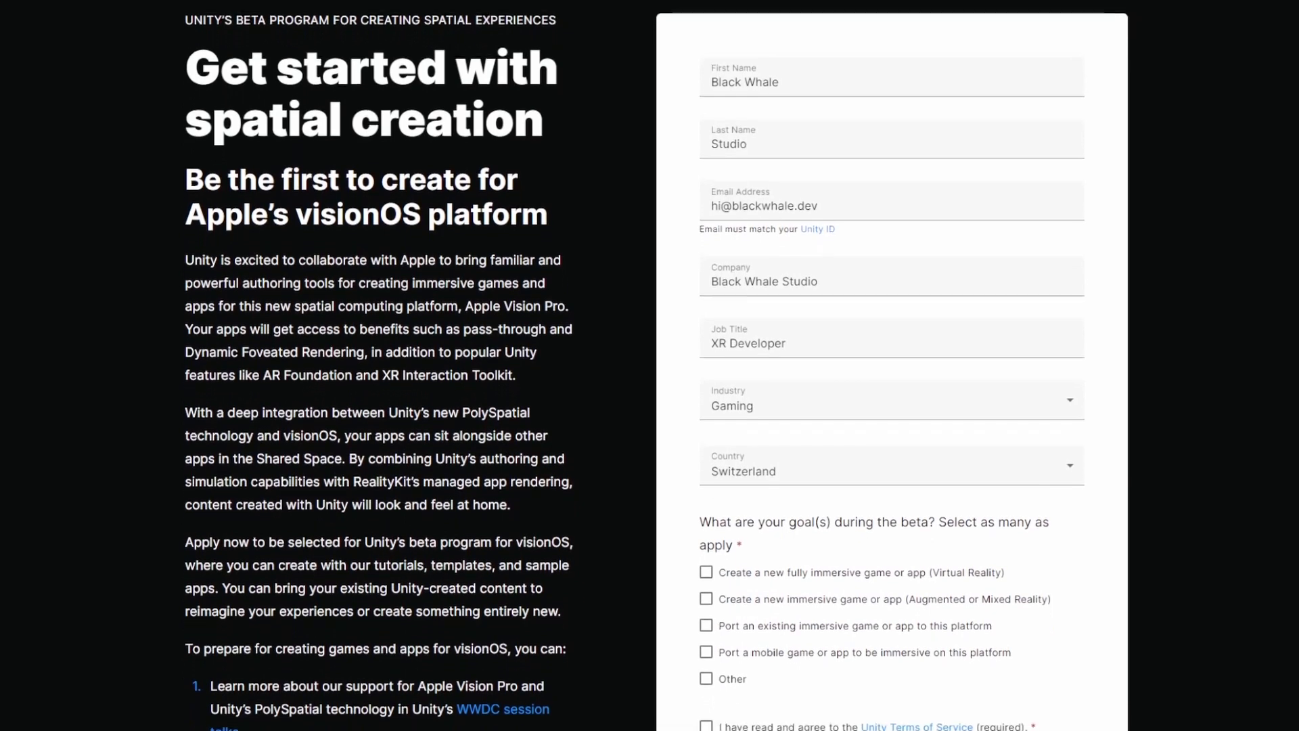
scroll(down, 3)
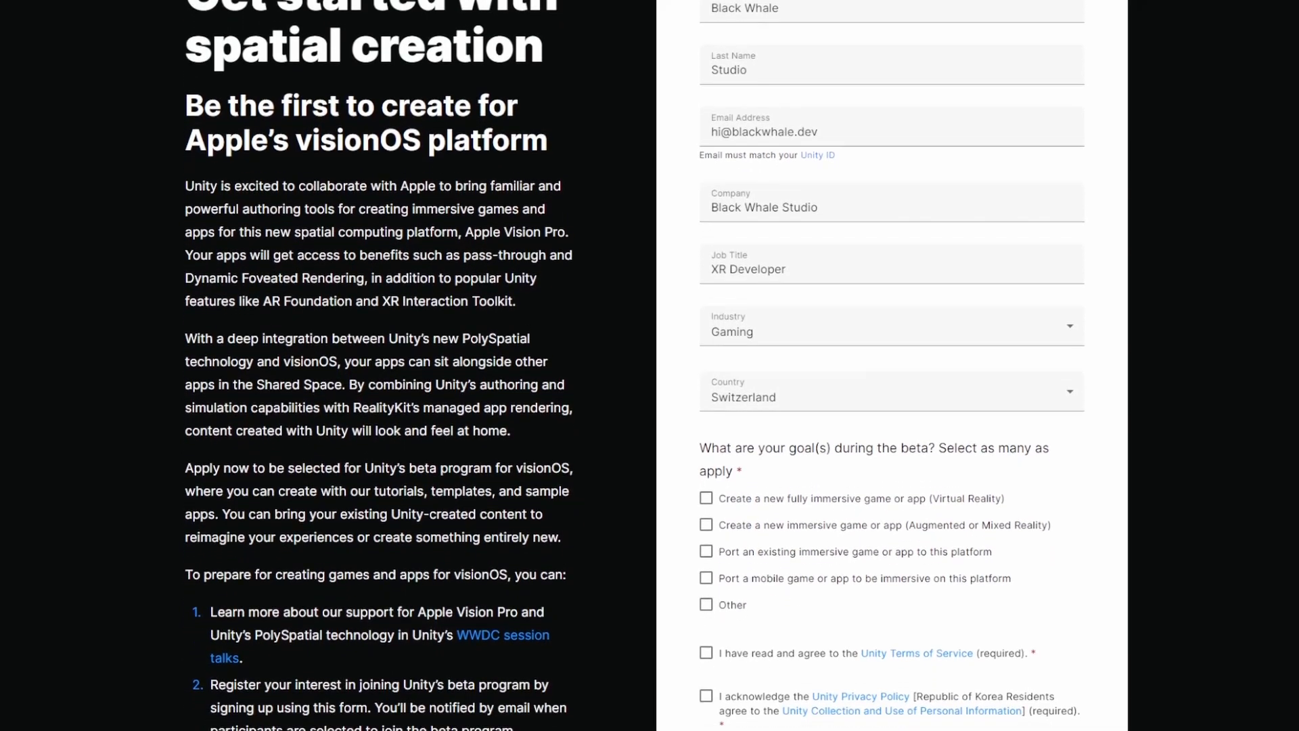
scroll(down, 3)
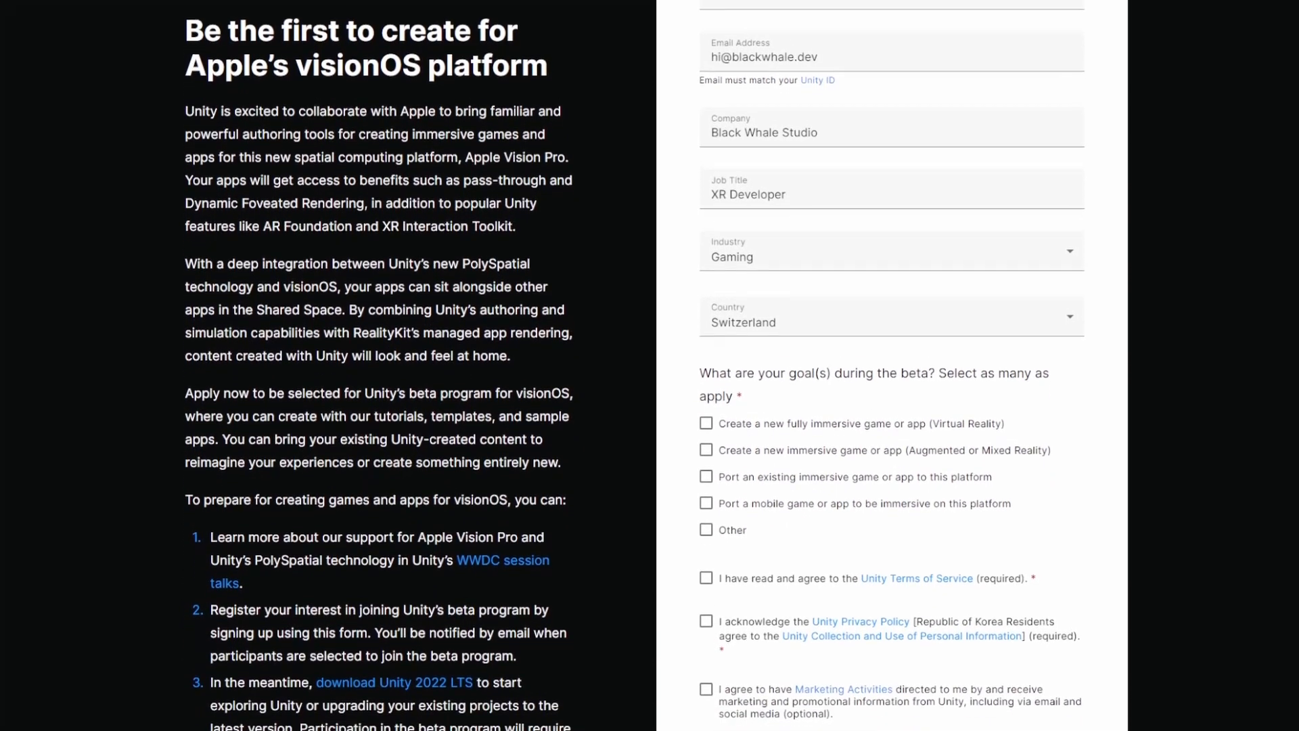
click(975, 14)
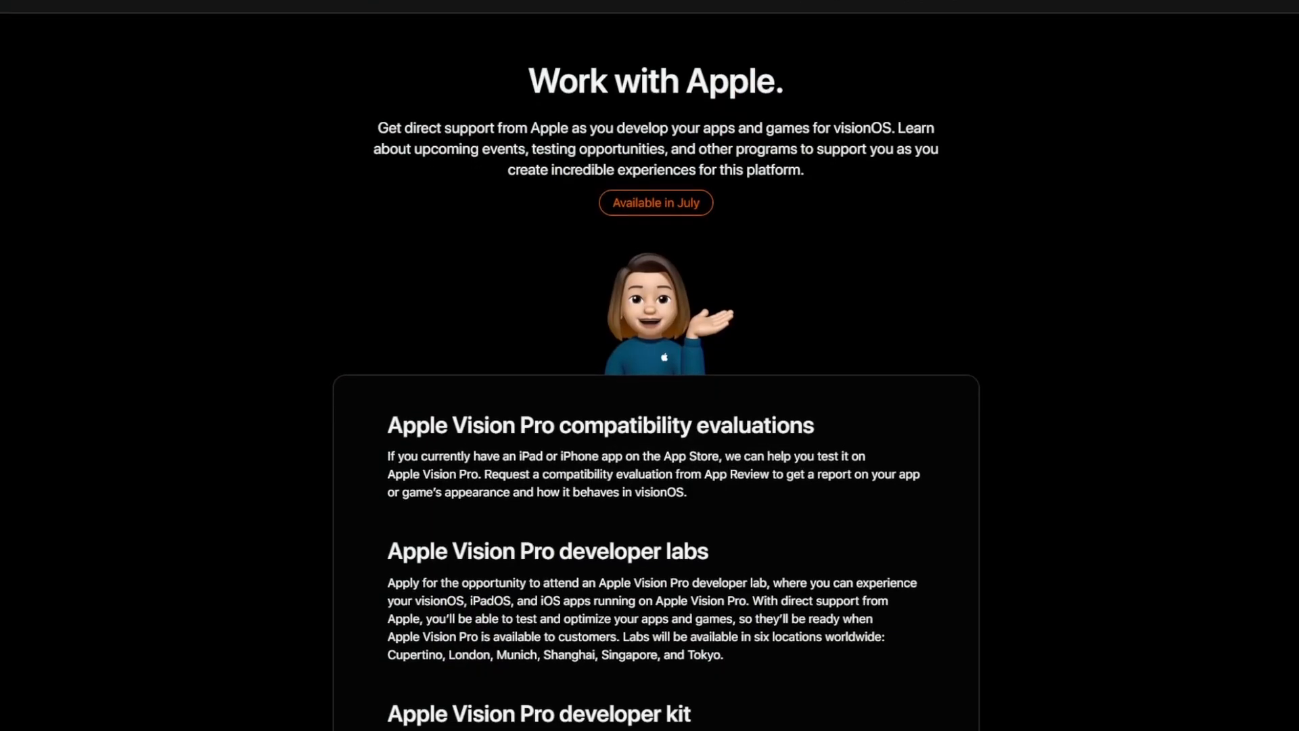
scroll(down, 3)
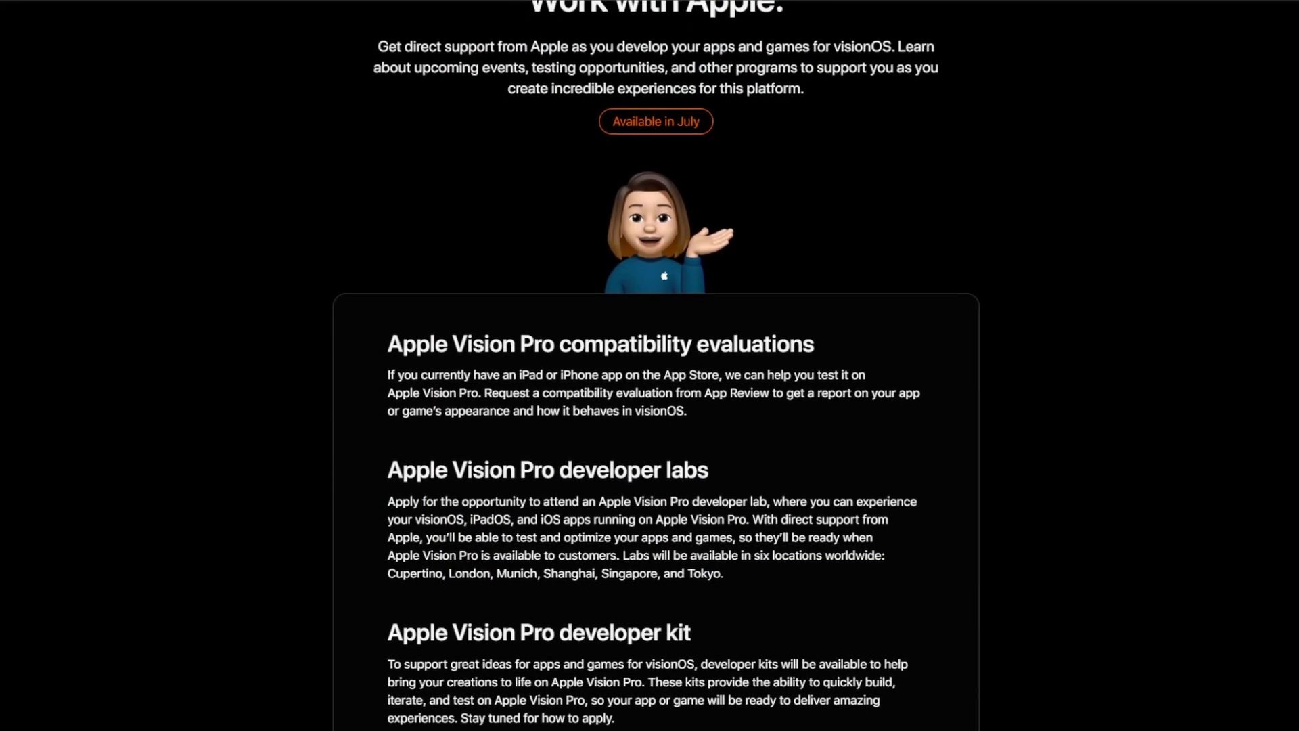